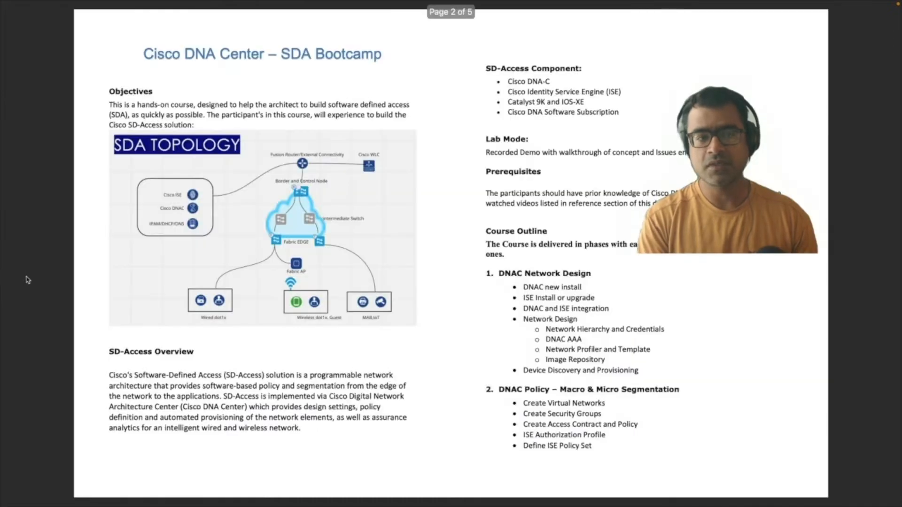
mouse_move(49, 285)
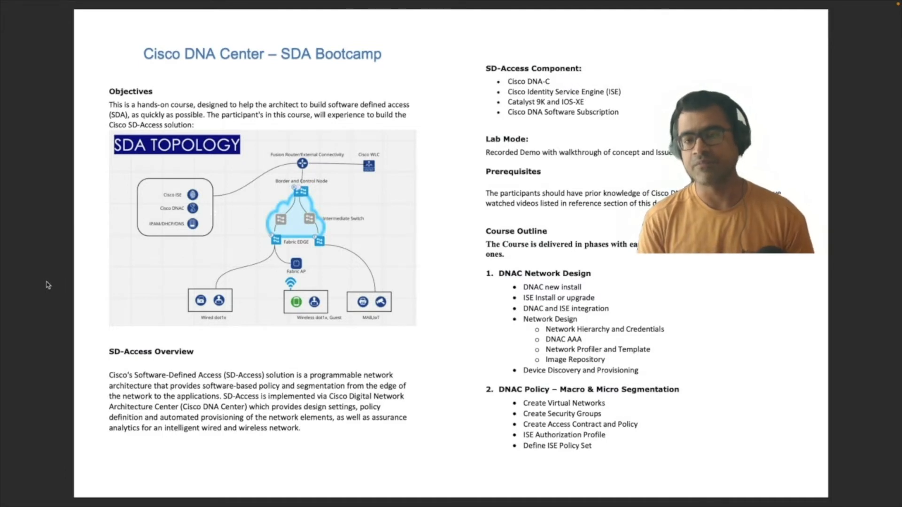
mouse_move(215, 276)
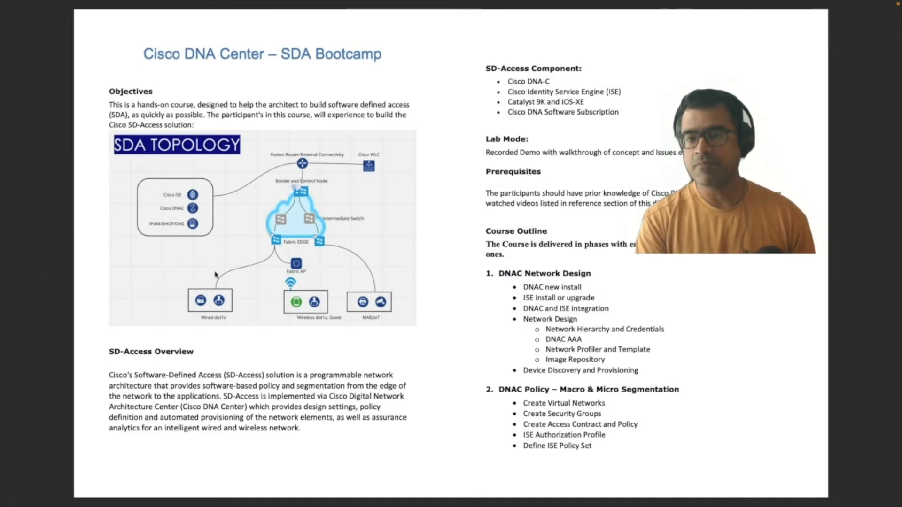
mouse_move(49, 265)
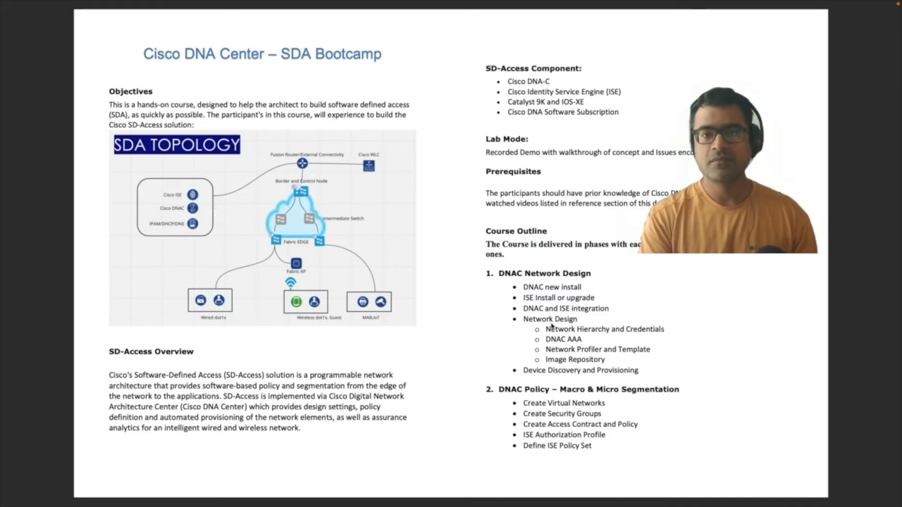
mouse_move(804, 210)
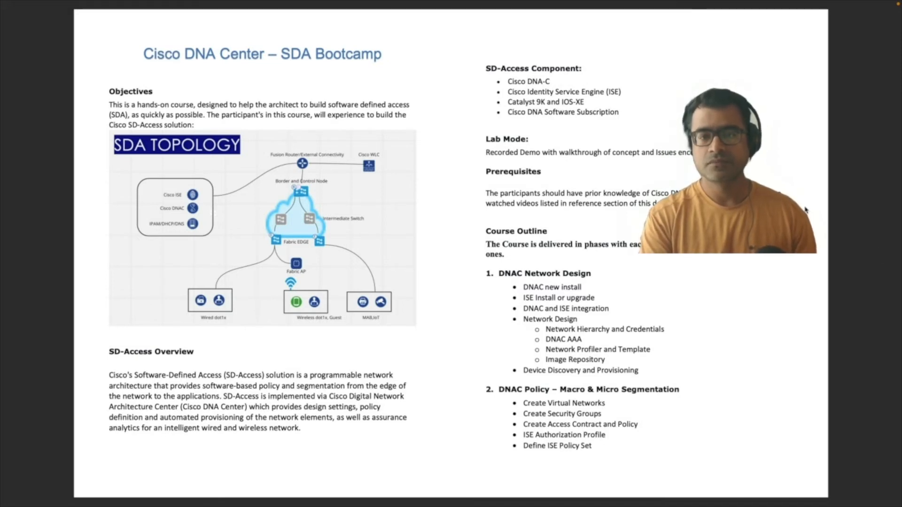
scroll(down, 3)
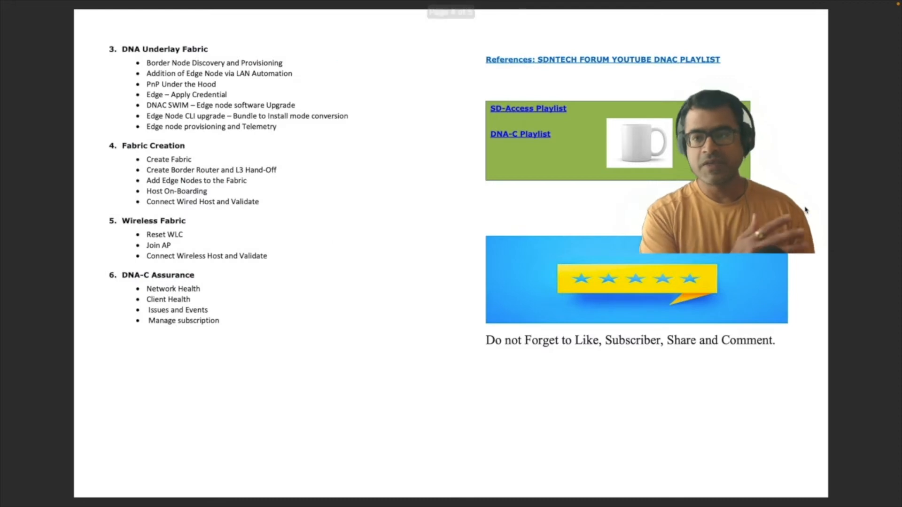